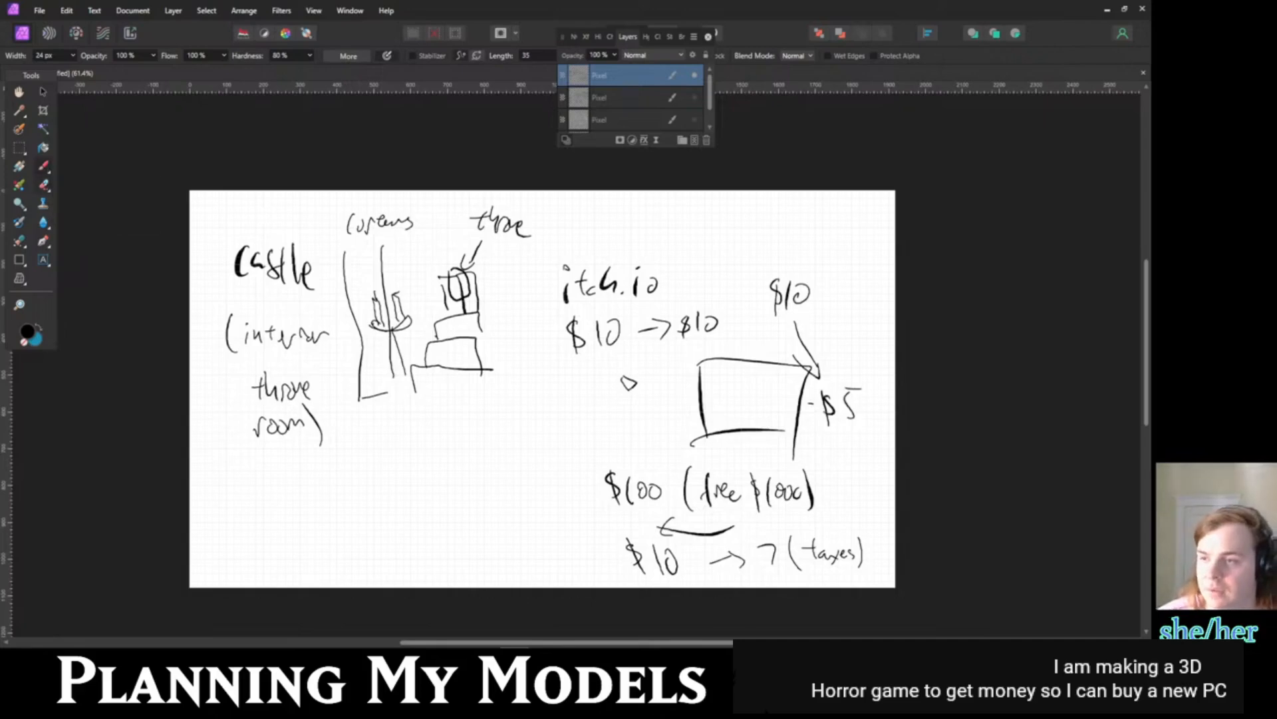
mouse_move(234, 186)
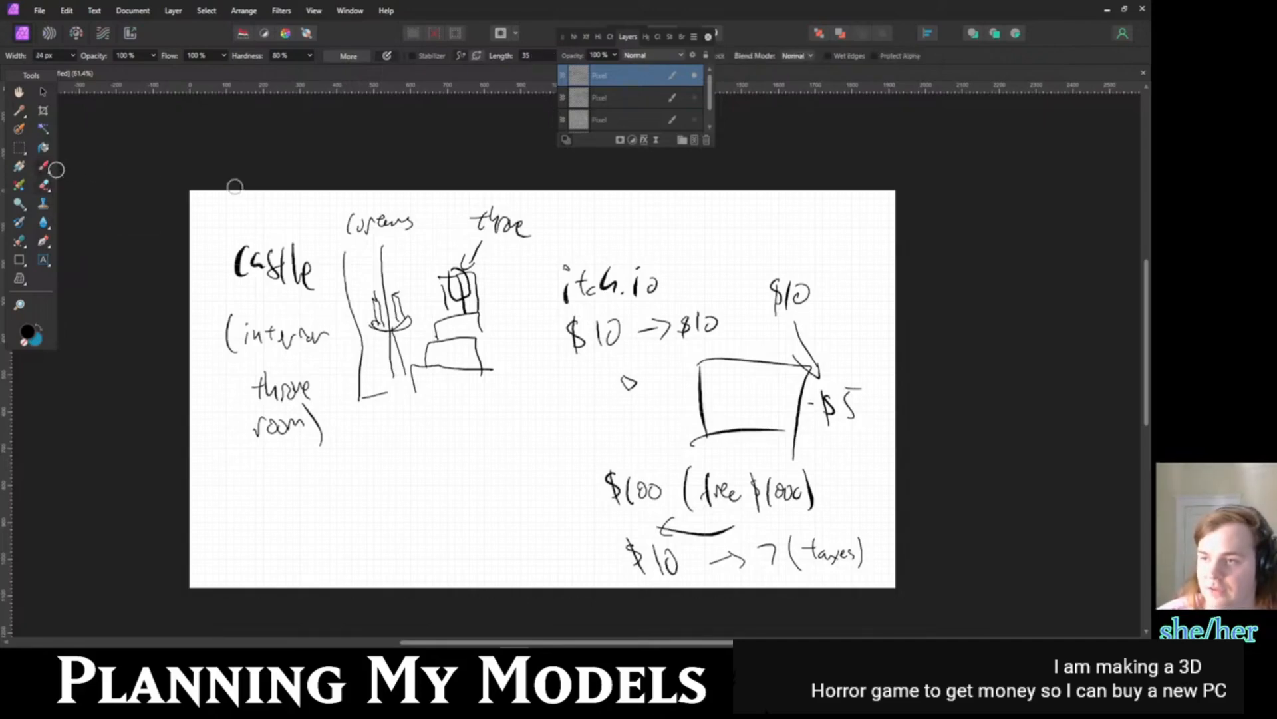
mouse_move(459, 495)
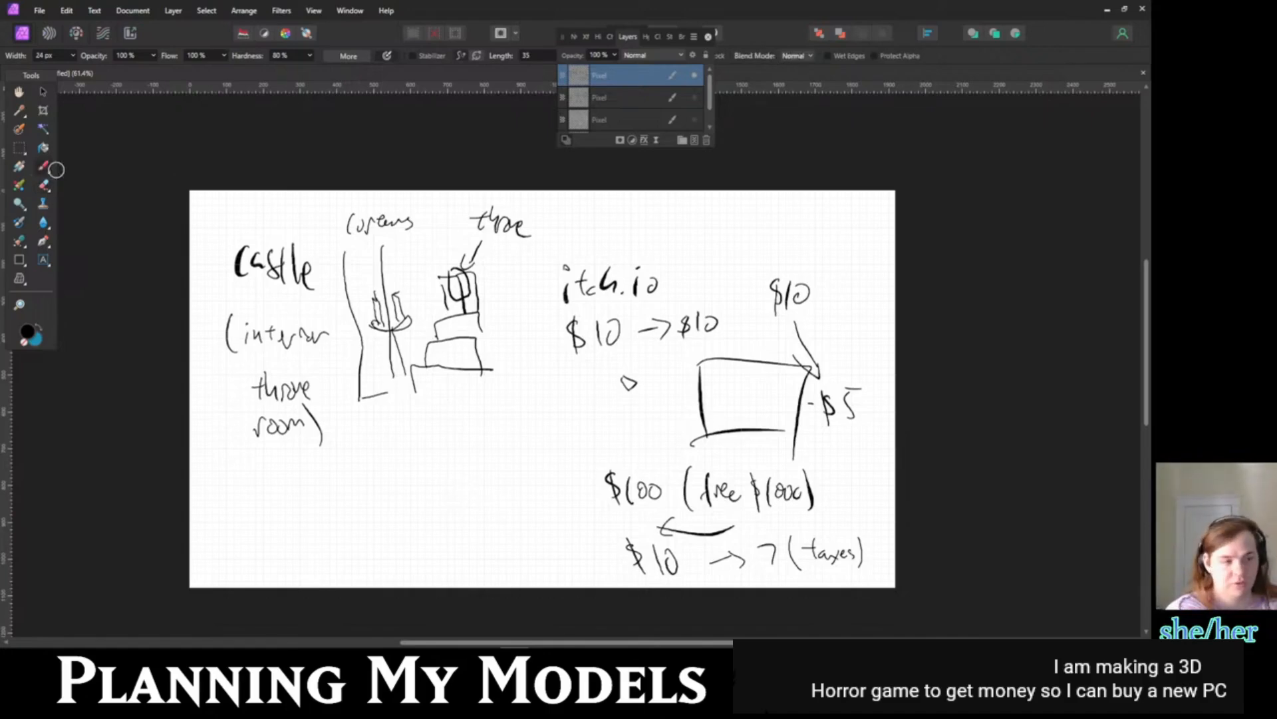
mouse_move(489, 419)
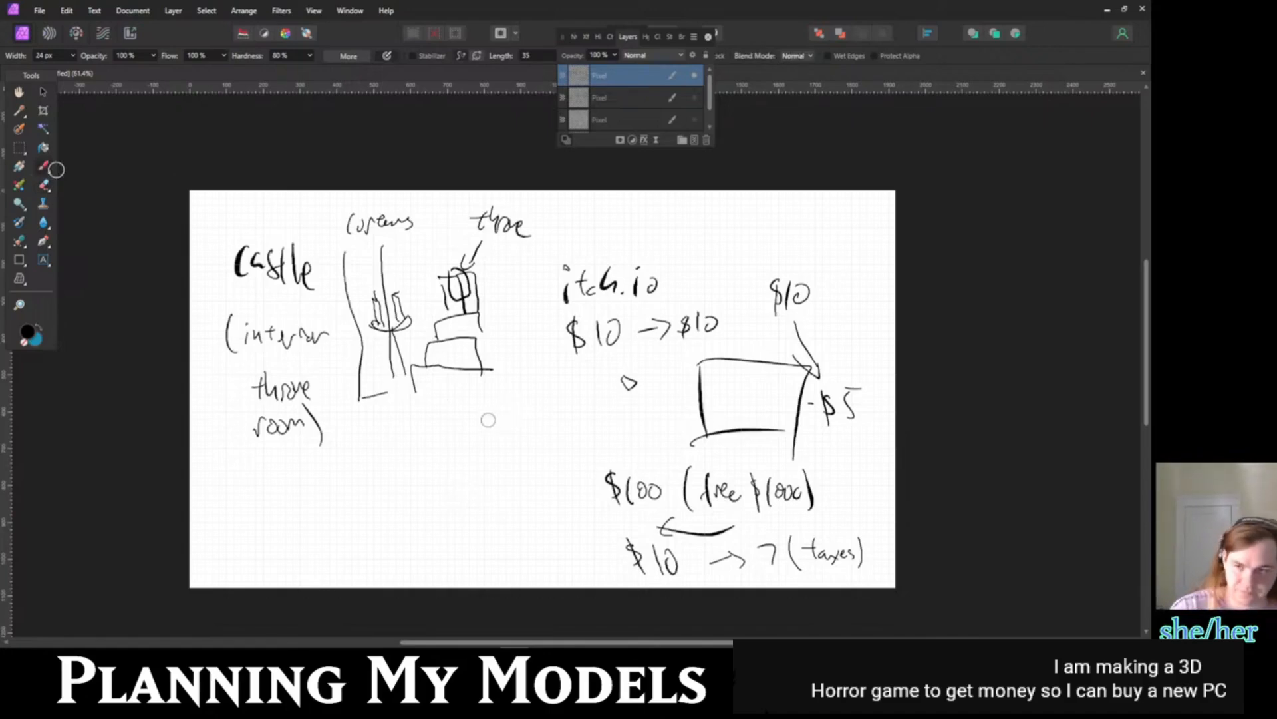
mouse_move(395, 474)
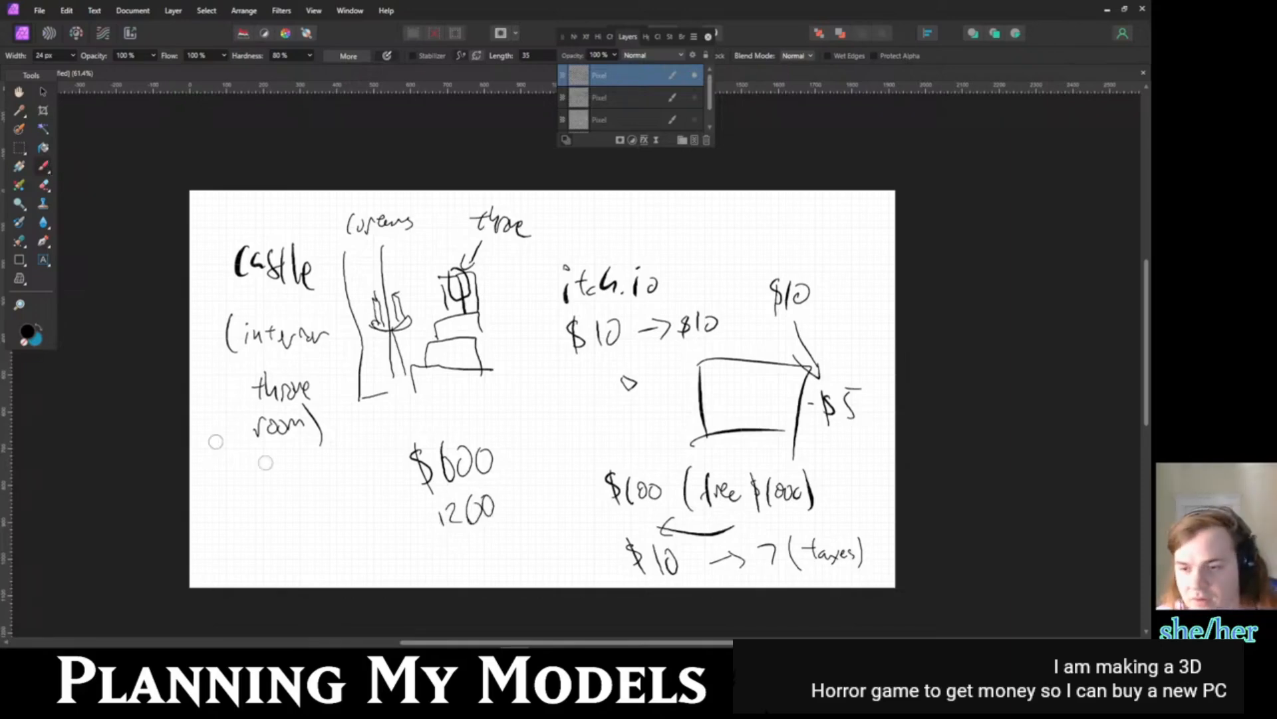
mouse_move(852, 337)
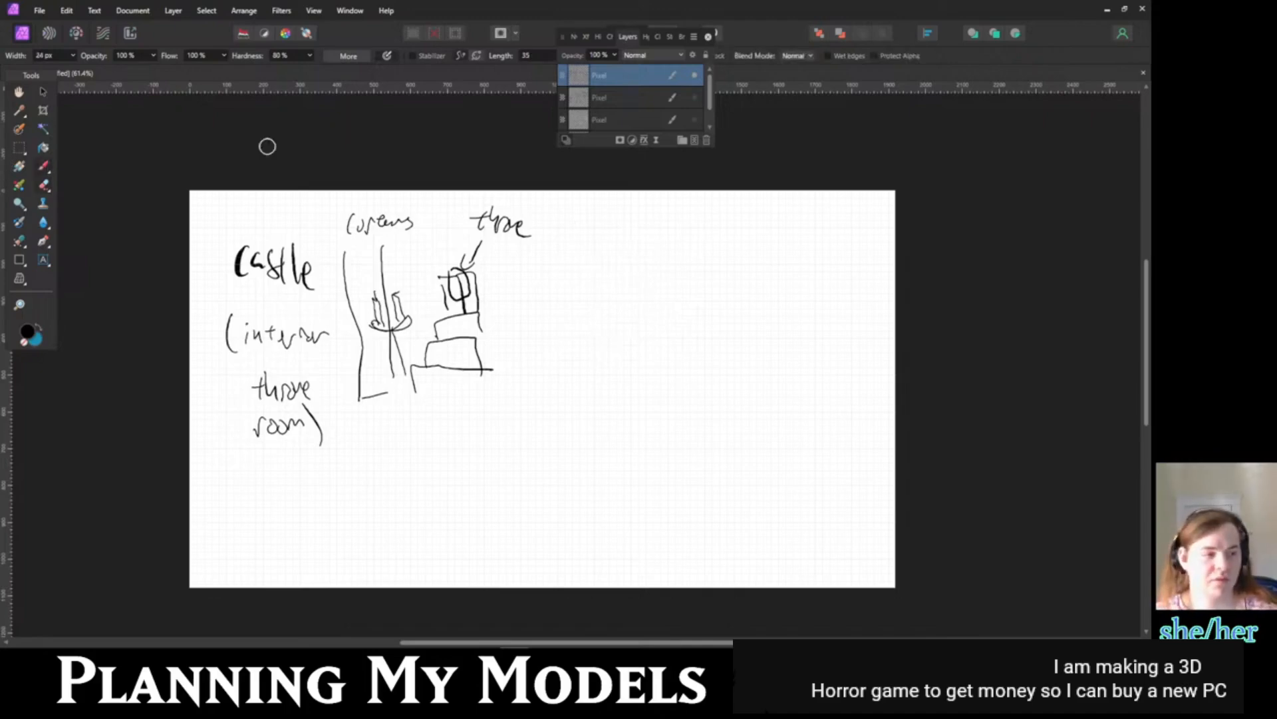
mouse_move(367, 171)
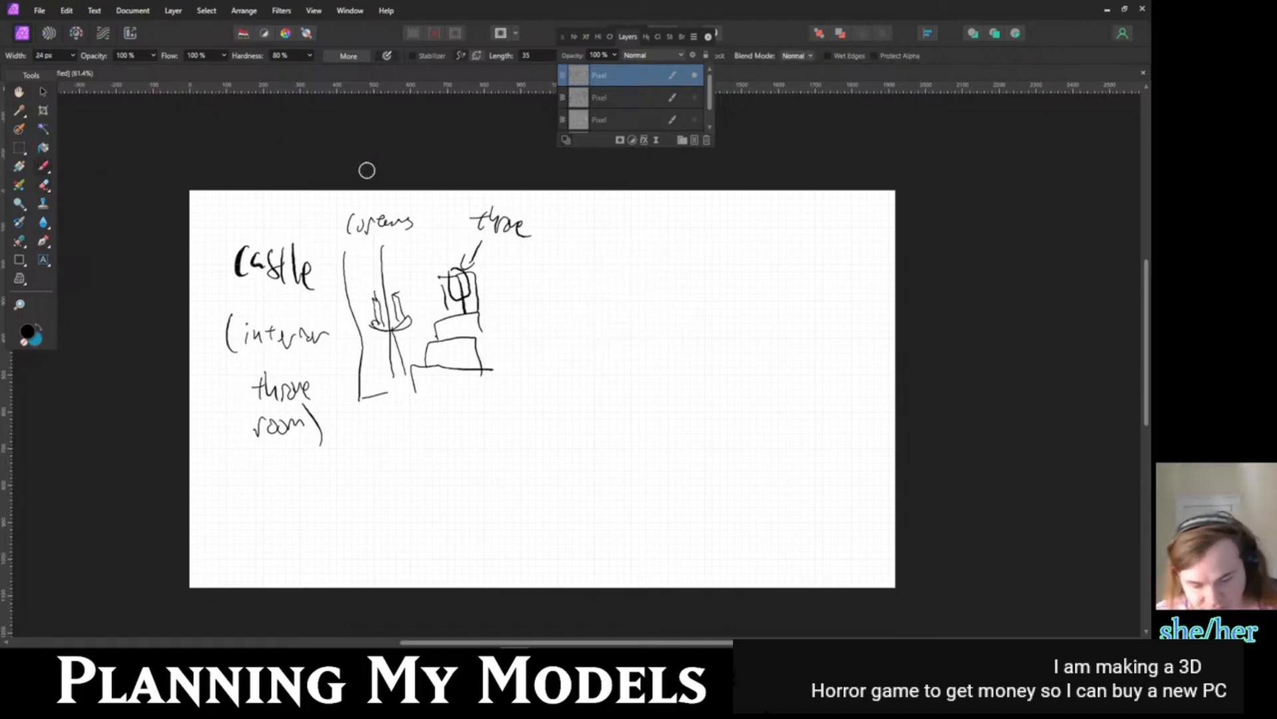